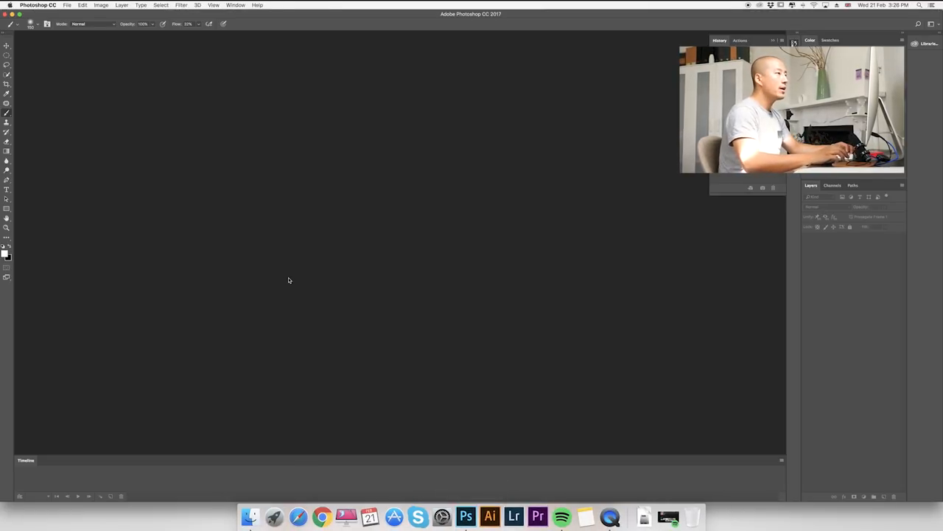
mouse_move(103, 67)
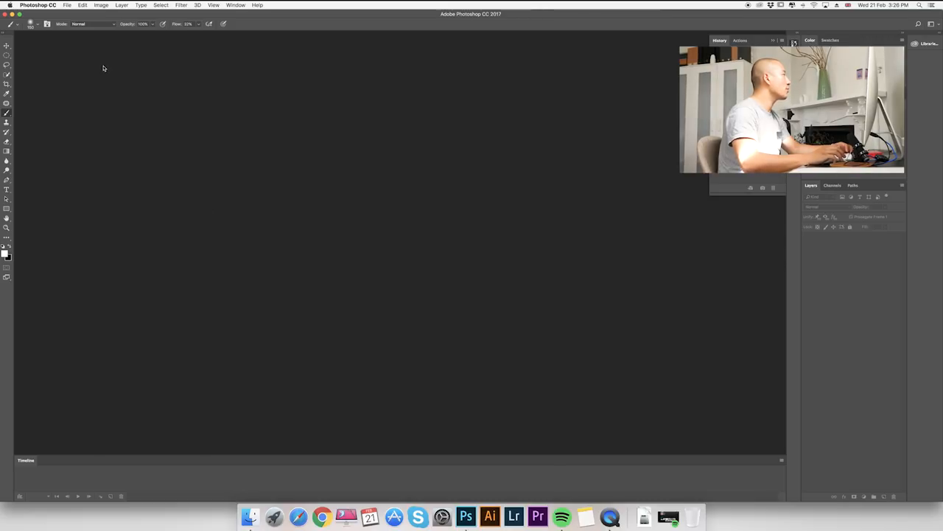
- Open the File menu to head for Scripts > Load Files into Stack
left_click(67, 5)
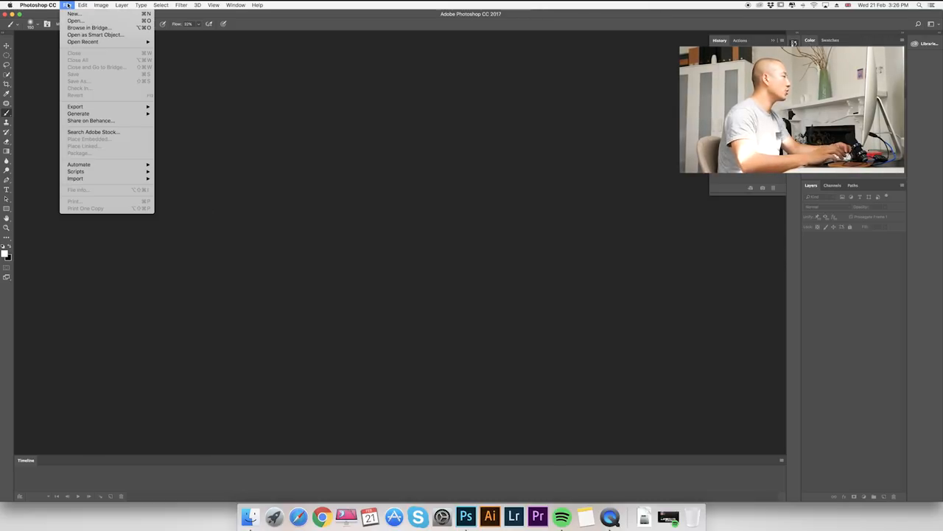
mouse_move(78, 15)
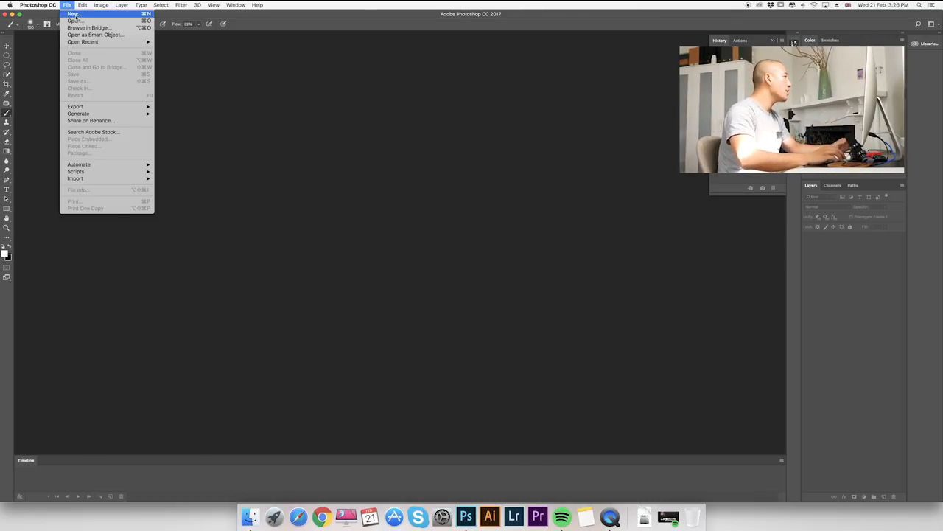
mouse_move(75, 171)
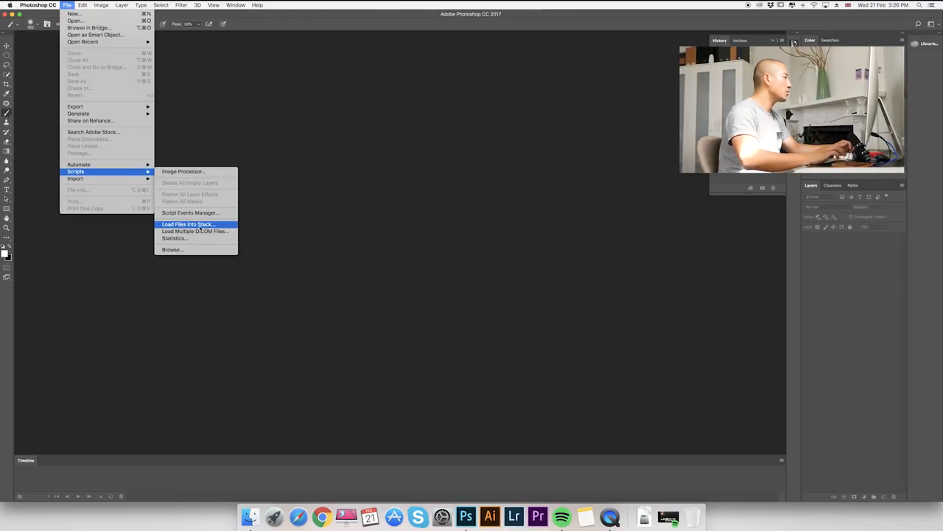
- Stack the pizza JPGs from the Pizza folder as layers using Load Files into Stack
left_click(190, 223)
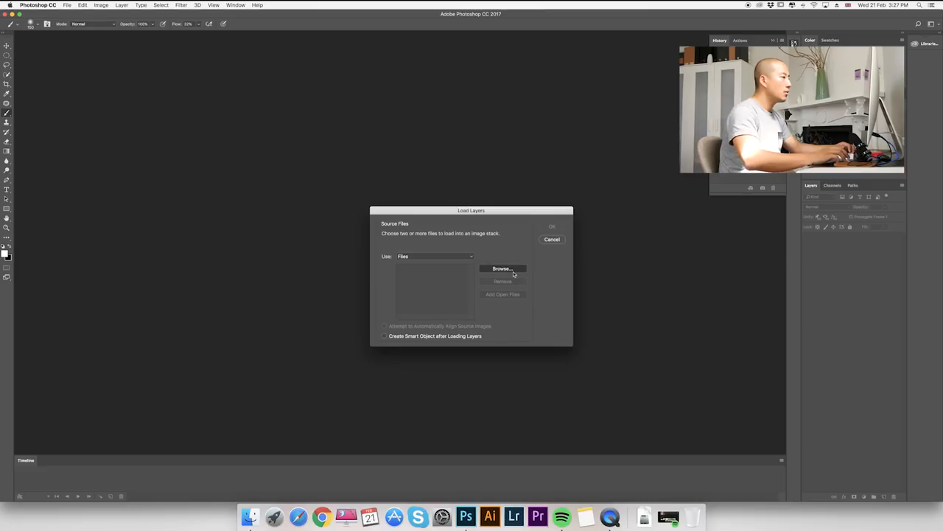
left_click(502, 268)
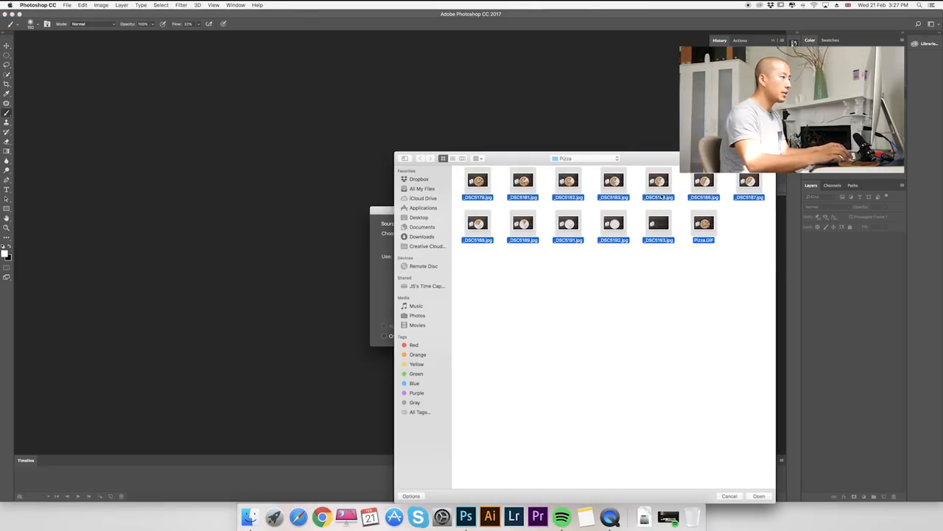
left_click(760, 496)
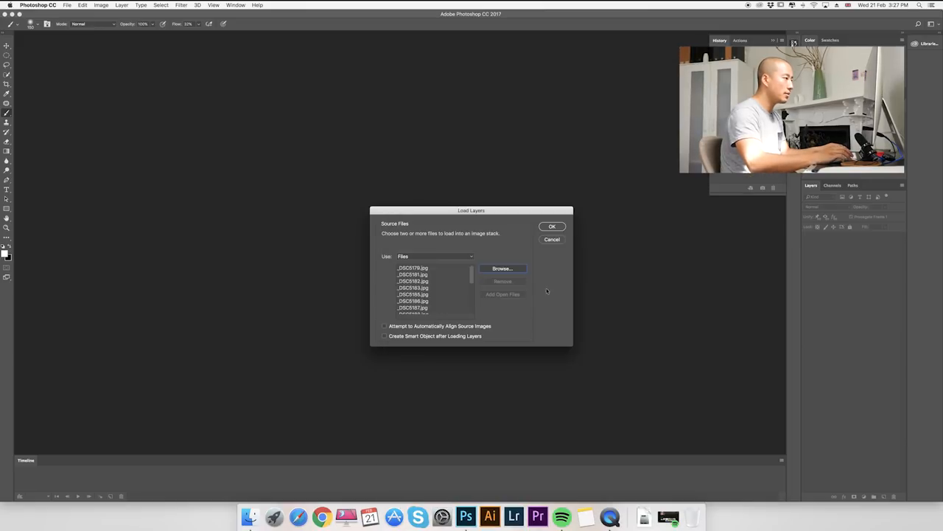
left_click(552, 226)
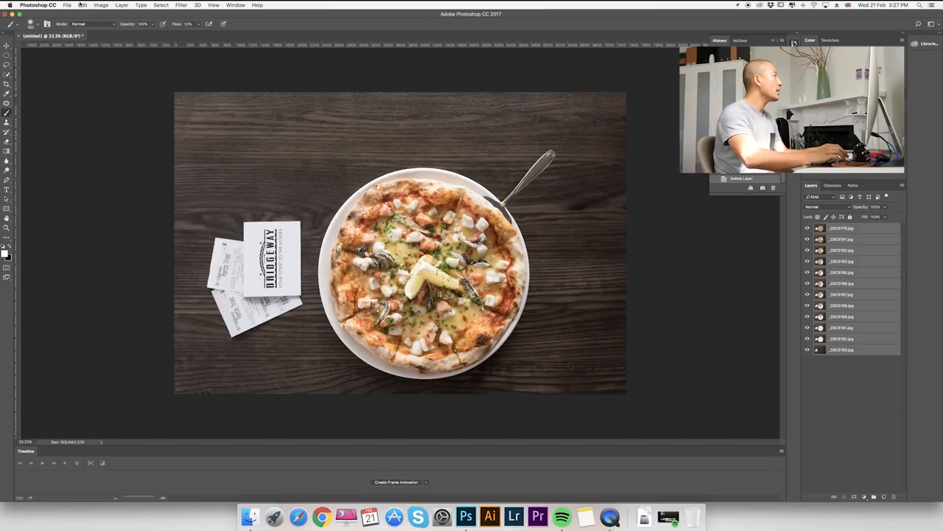
- Resample the stacked image in Image Size to 1200 px wide (801 px tall)
left_click(109, 5)
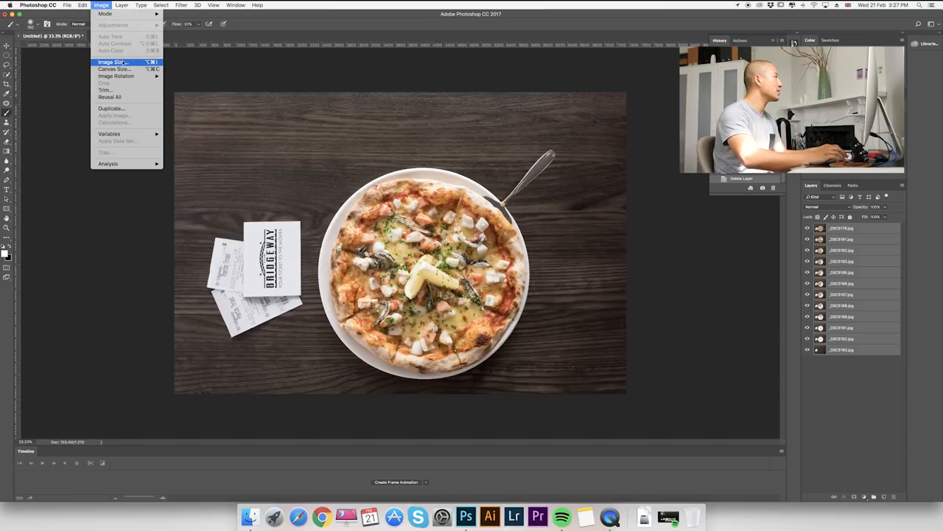
left_click(112, 61)
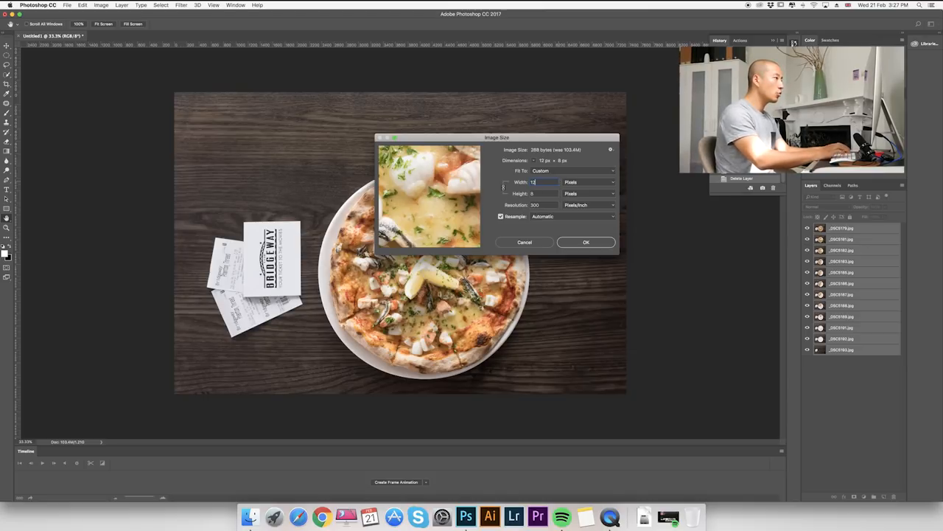
type("1200")
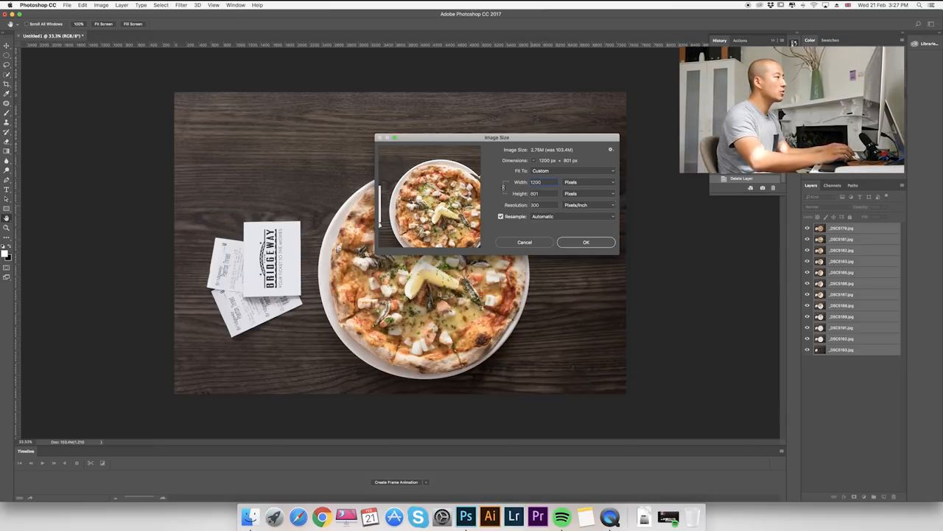
left_click(586, 242)
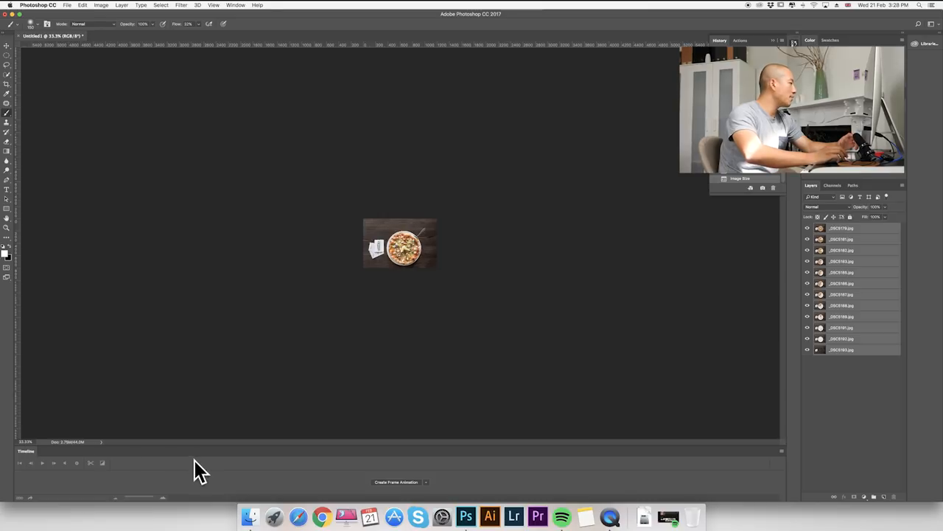
mouse_move(30, 459)
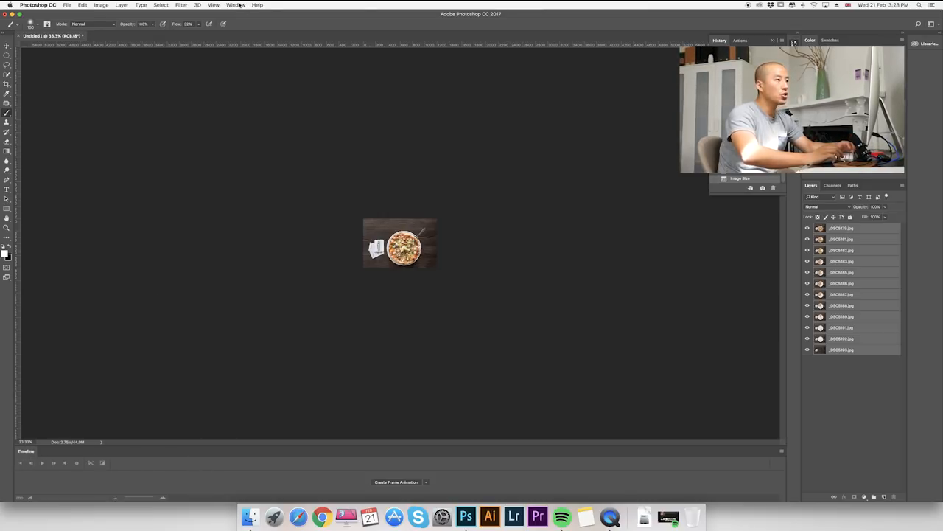
- Show the Timeline panel and create a frame animation from its dropdown
left_click(244, 6)
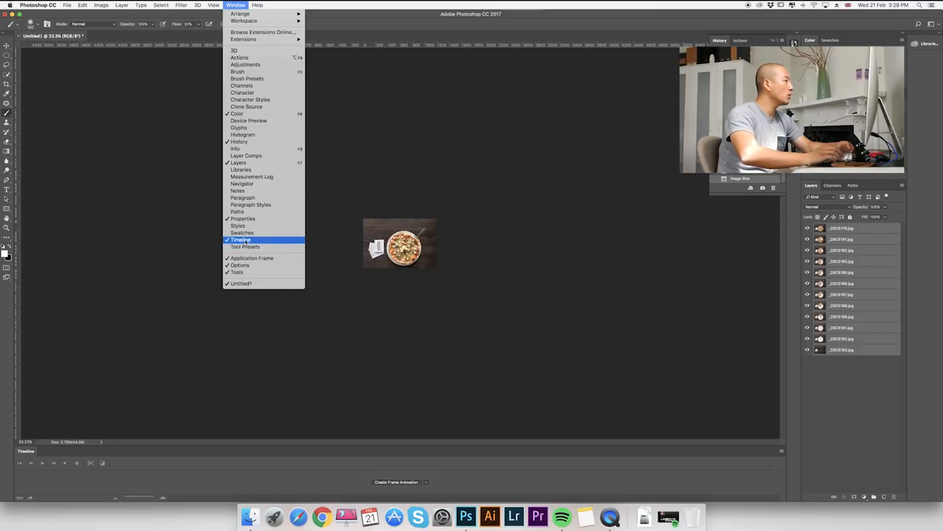
left_click(239, 239)
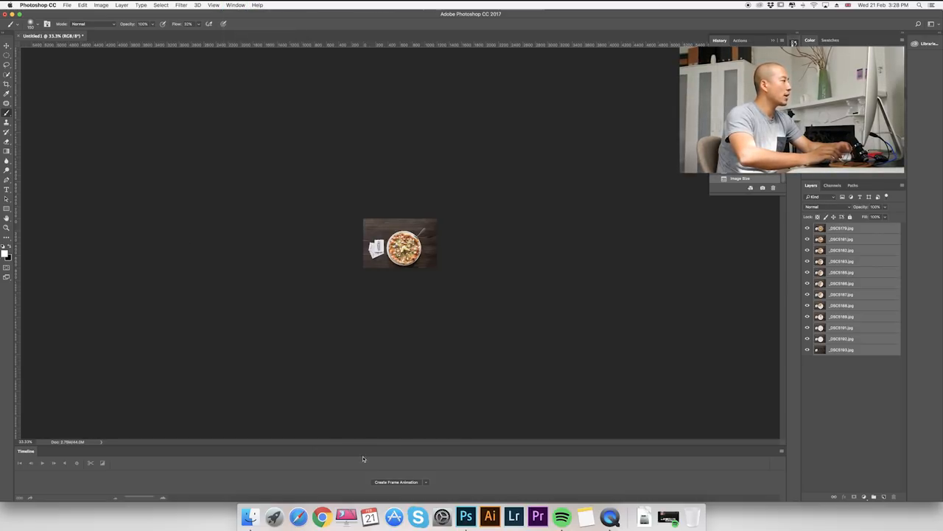
left_click(426, 482)
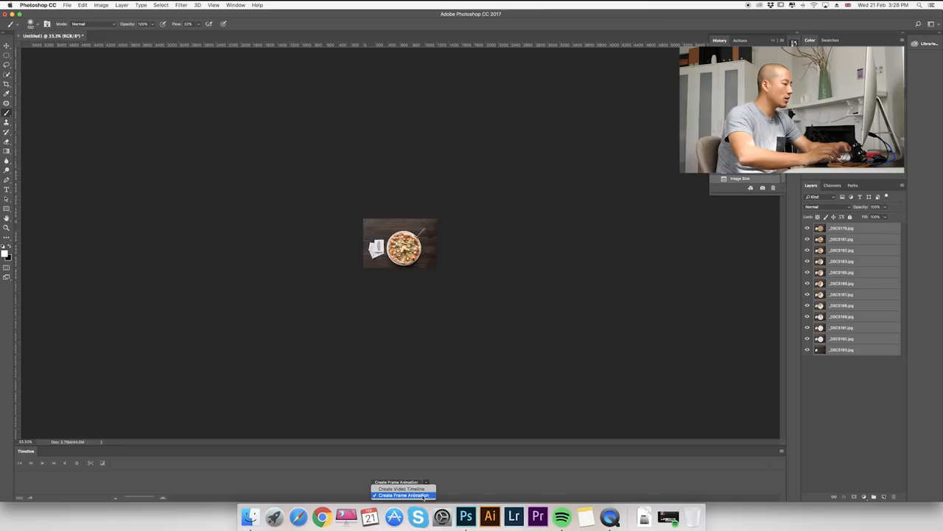
left_click(400, 489)
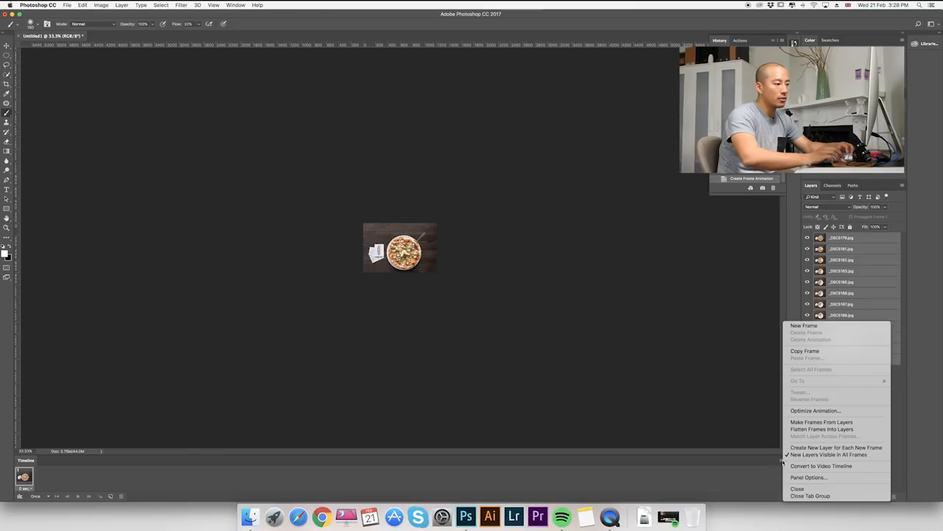
mouse_move(822, 422)
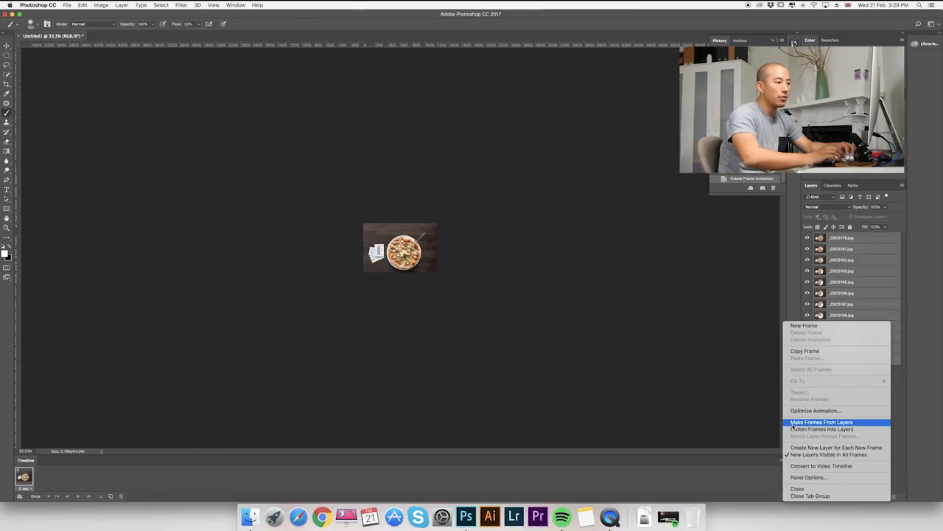
- Make thirteen frames from the layers and reverse them so the full pizza comes first
left_click(817, 421)
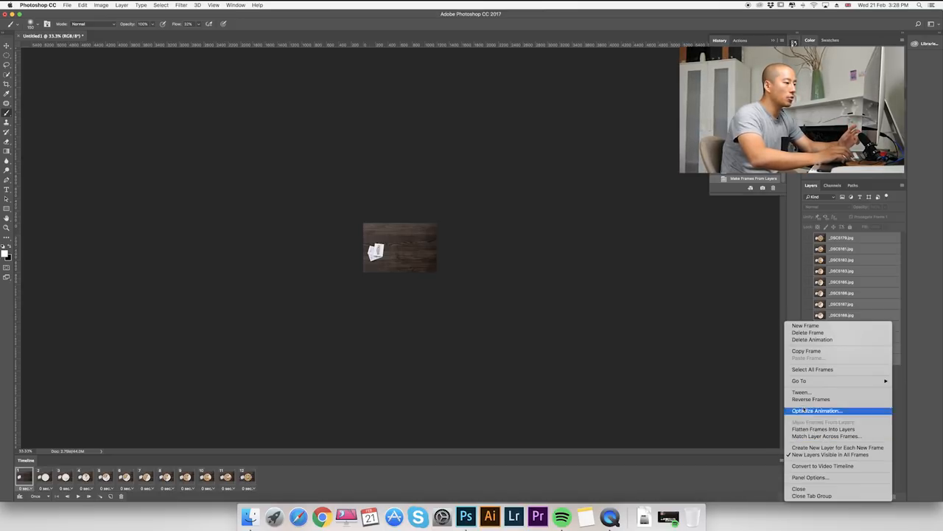
mouse_move(809, 399)
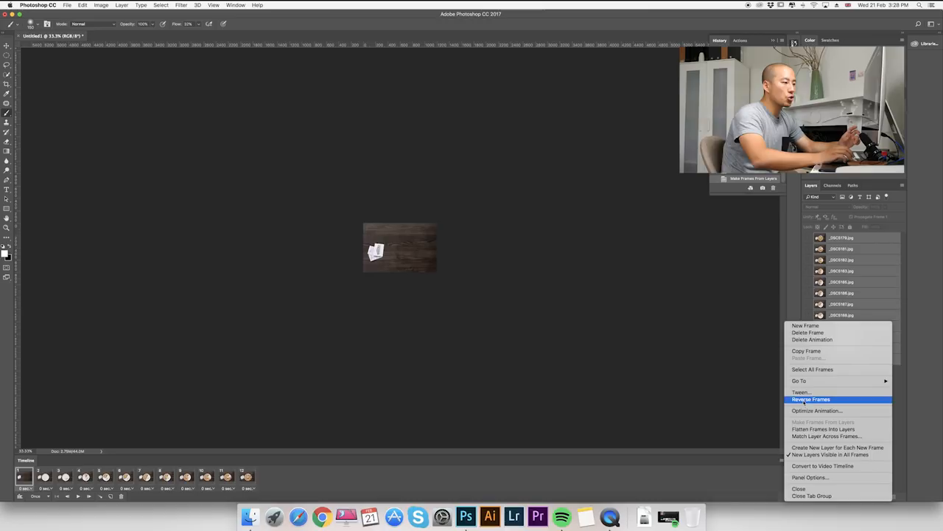
left_click(810, 399)
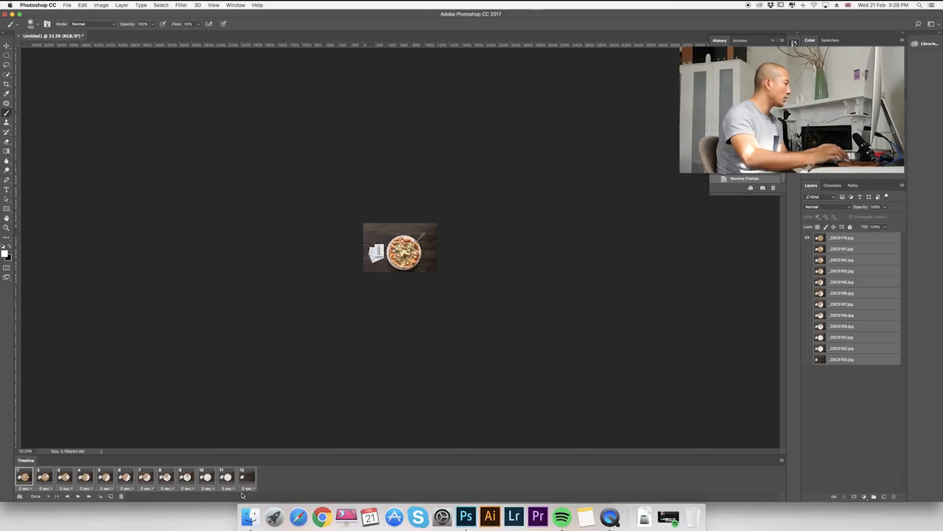
- Give all frames a 0.2-second delay, then select the final empty-table frame's delay
left_click(249, 489)
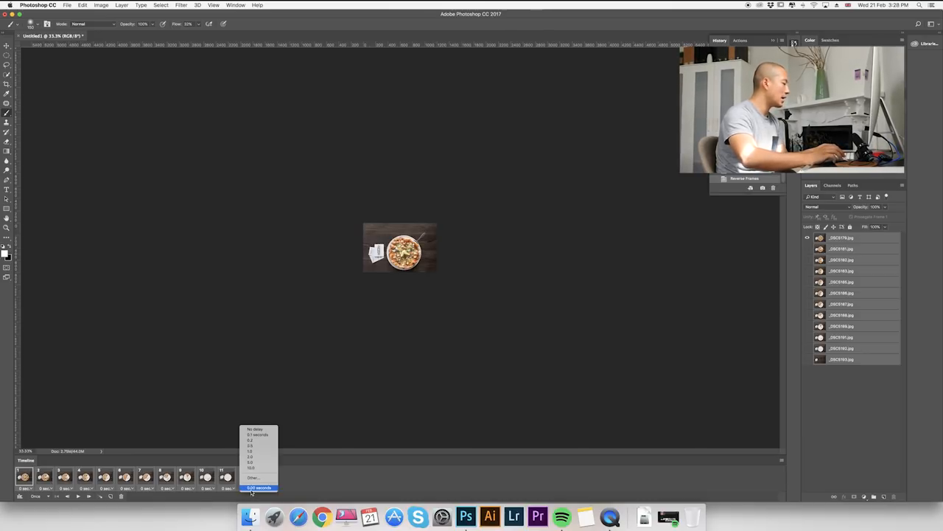
left_click(252, 436)
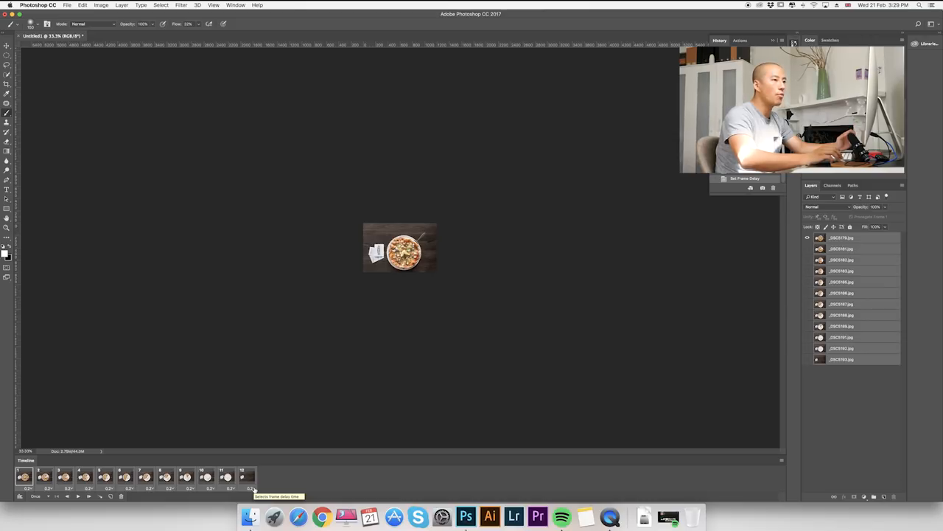
left_click(249, 488)
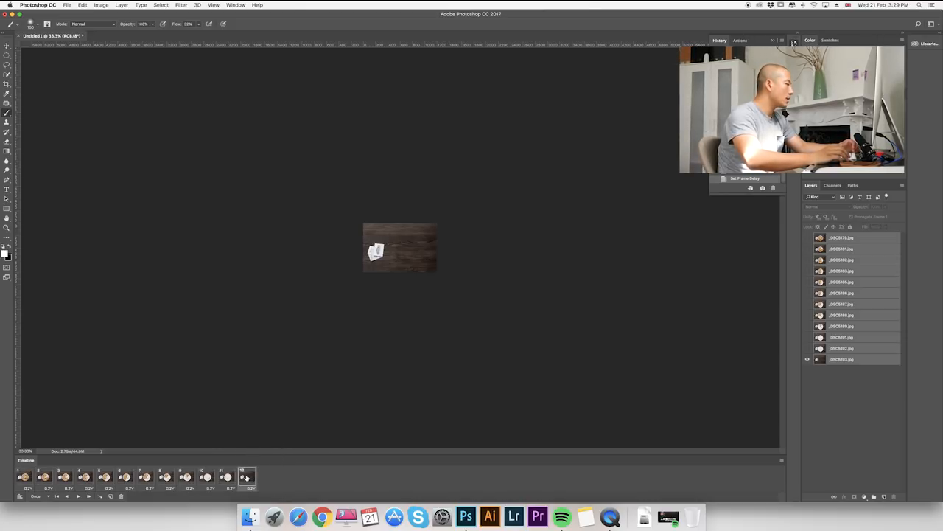
left_click(250, 484)
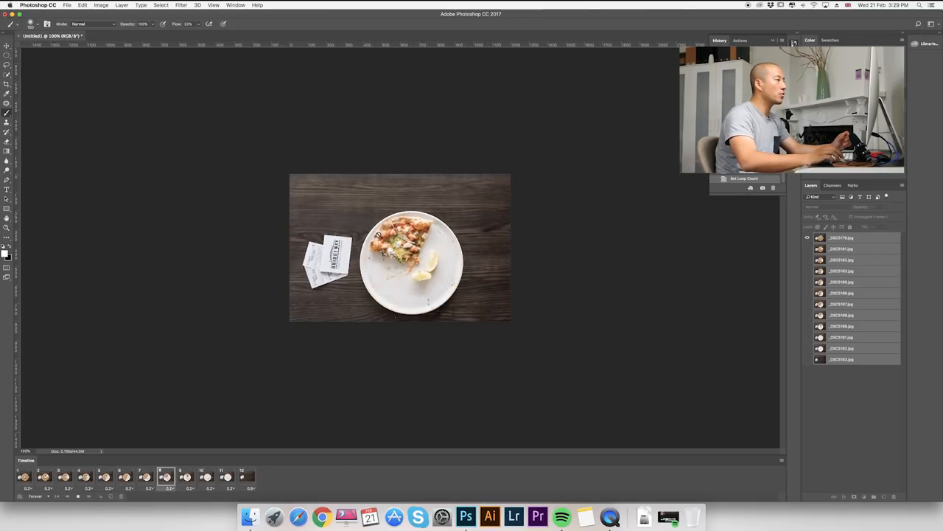
- Preview the empty-table, half-eaten pizza and empty-plate frames of the looping animation
left_click(64, 476)
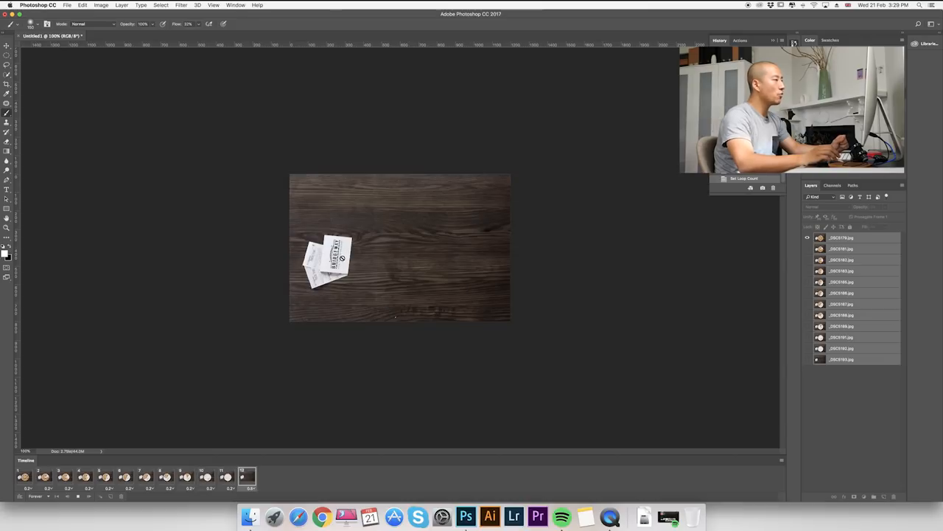
left_click(183, 476)
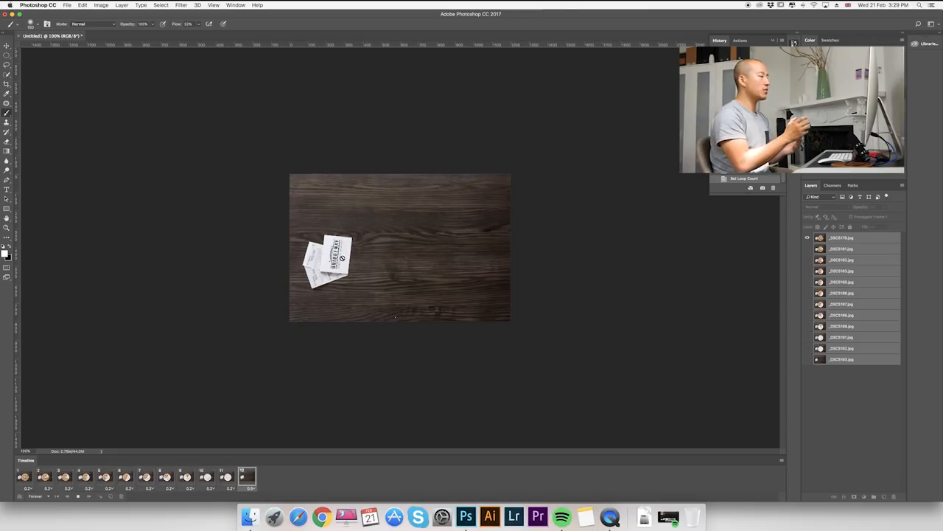
left_click(185, 476)
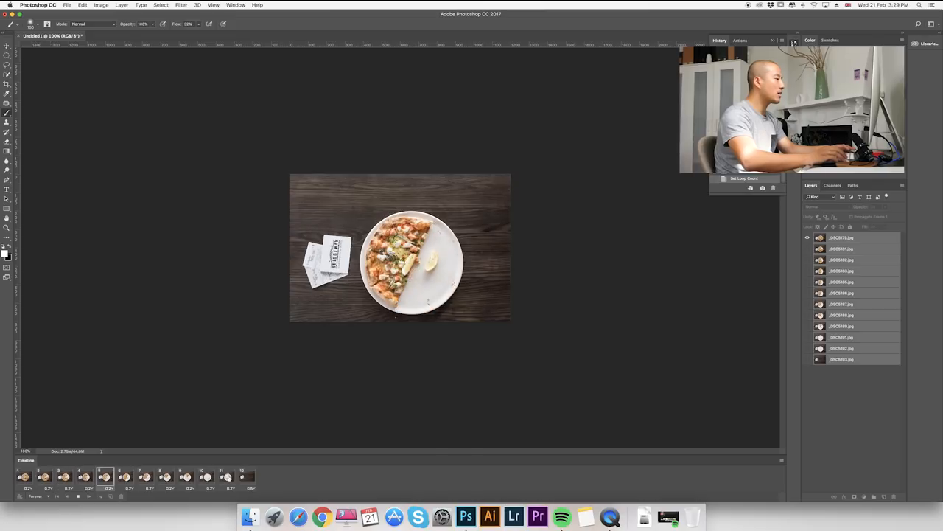
left_click(18, 478)
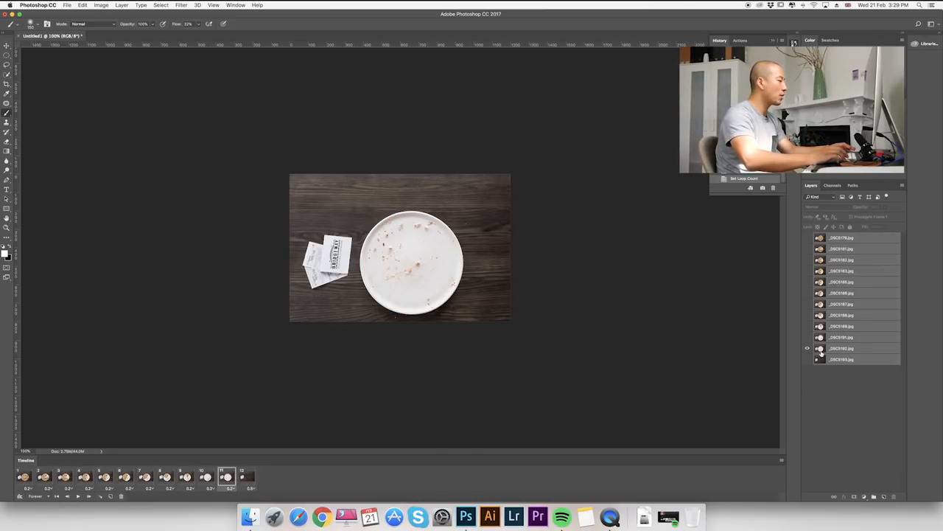
left_click(844, 348)
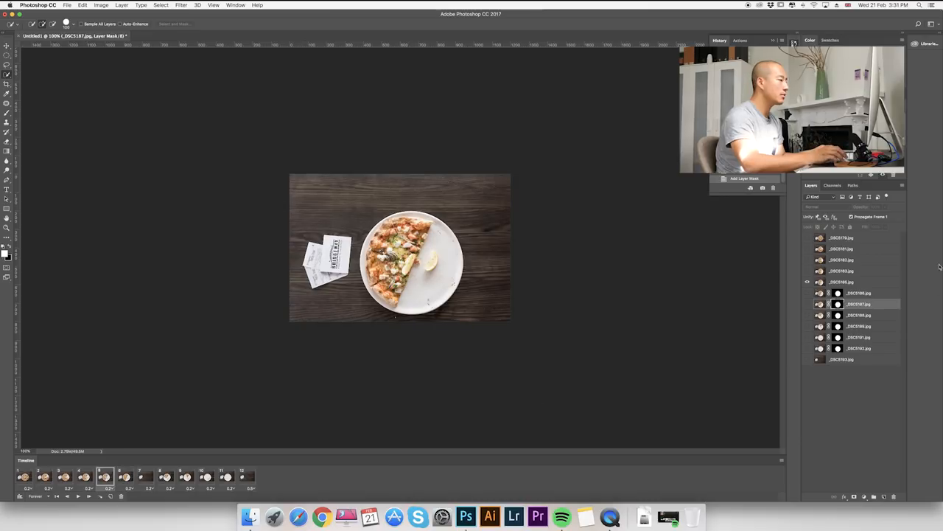
- Select the whole-pizza frame 1 and add a mask to the top _DSC5179 layer
left_click(854, 293)
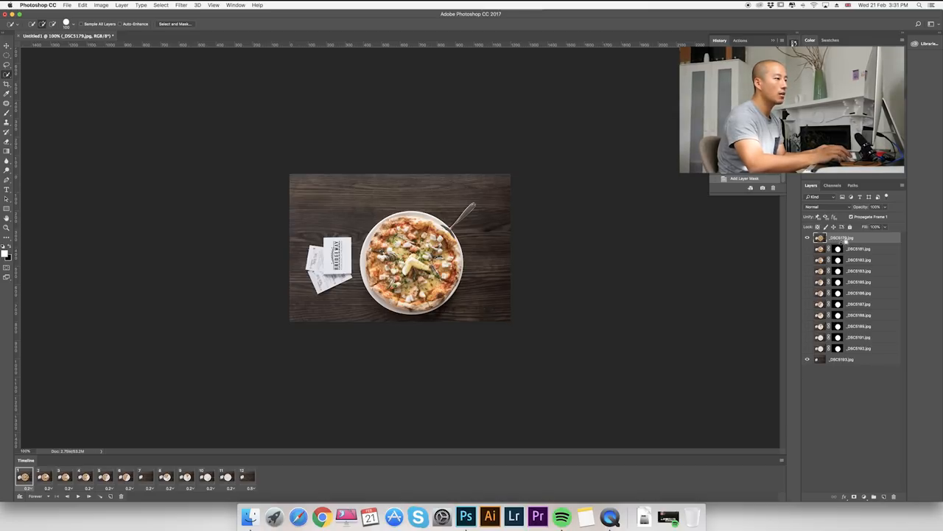
left_click(852, 248)
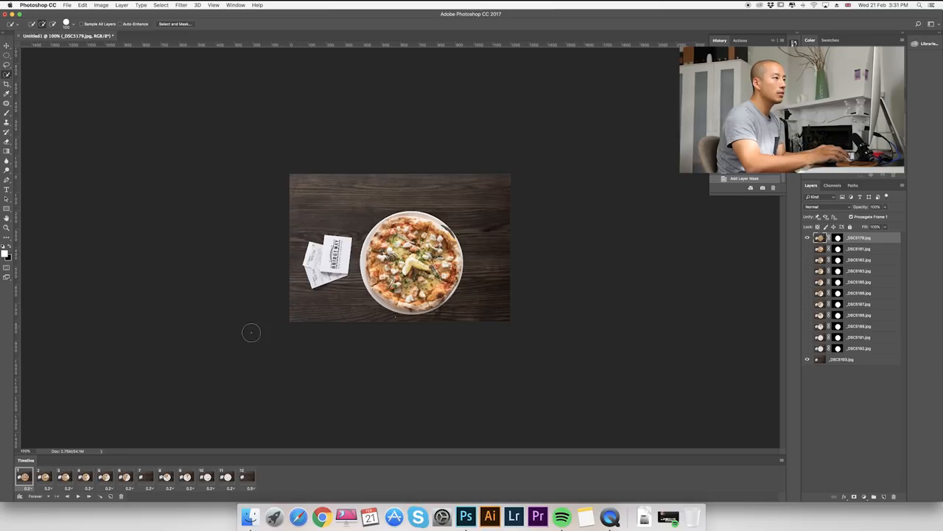
mouse_move(253, 347)
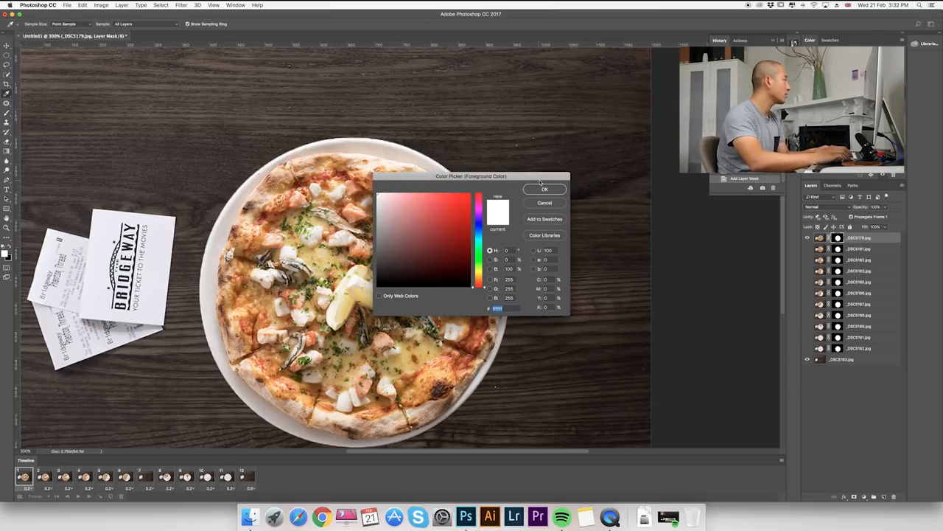
- Confirm the foreground colour in the Color Picker for painting the mask
left_click(545, 188)
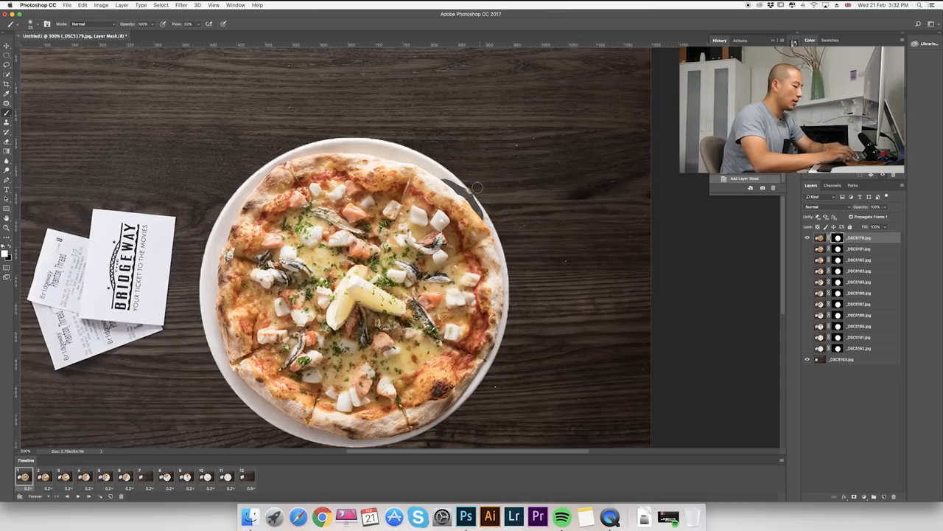
mouse_move(486, 169)
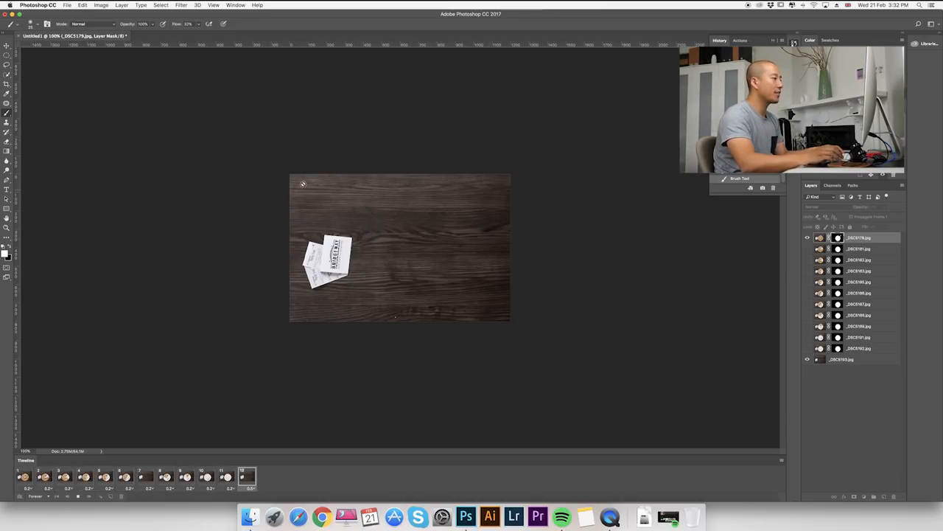
- Export via Save for Web (Legacy) as a forever-looping GIF named Pizza.gif on the Desktop
left_click(72, 6)
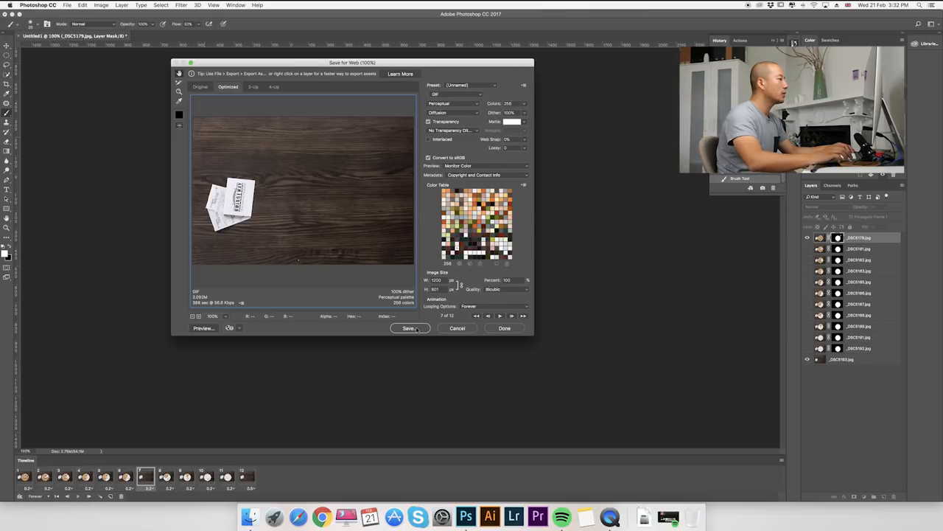
left_click(459, 94)
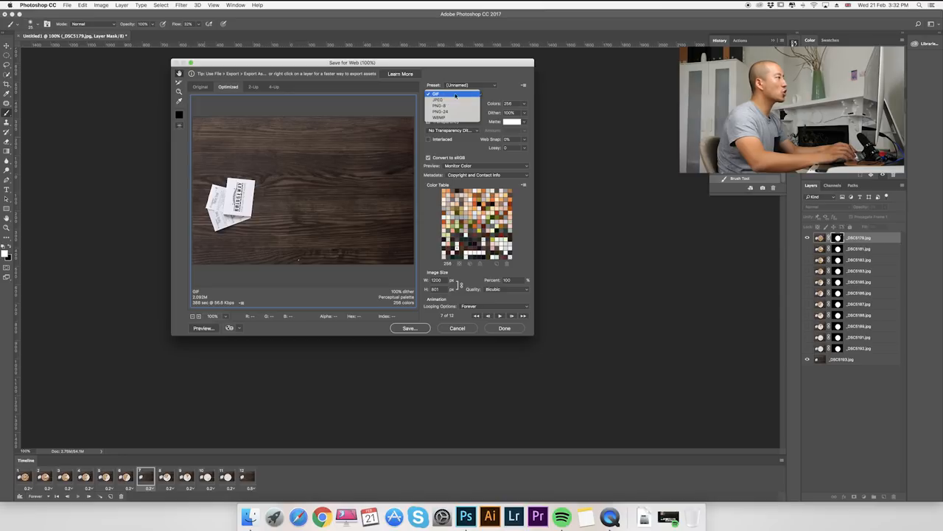
left_click(451, 94)
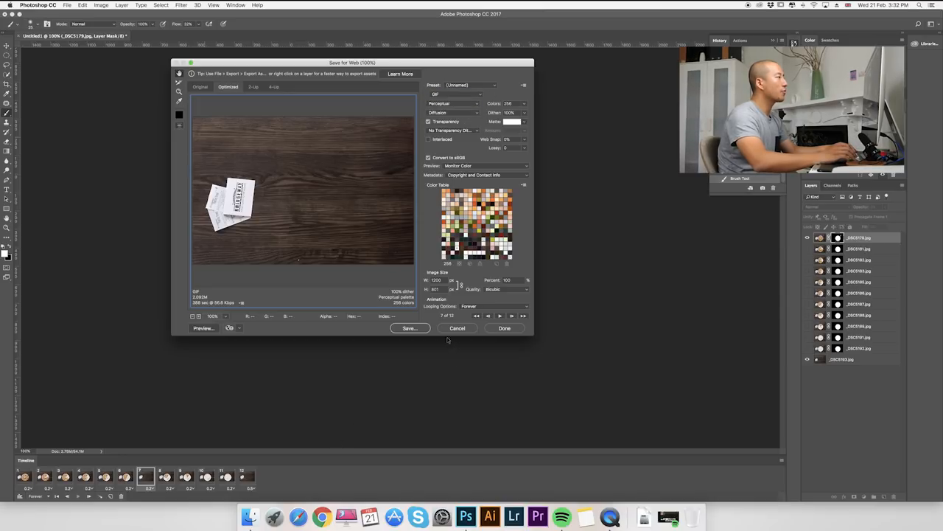
left_click(410, 328)
type("Pizza.gif")
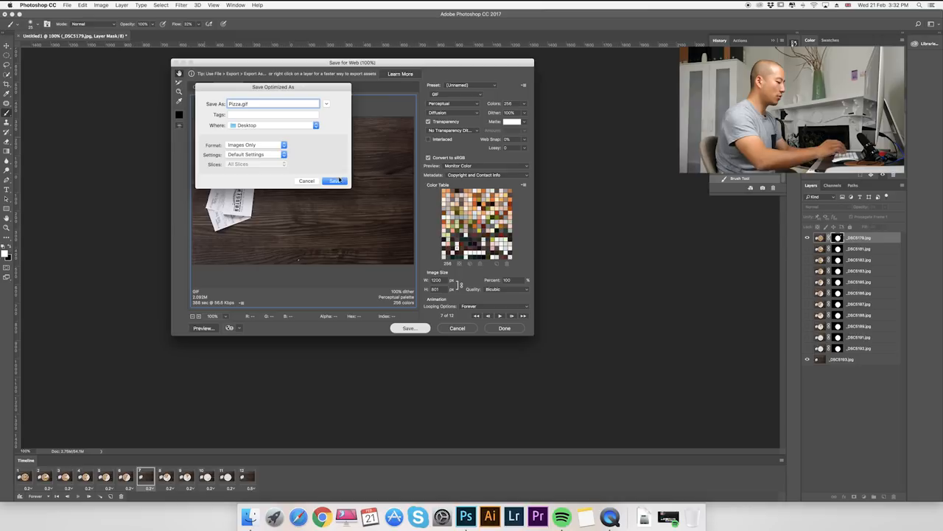
left_click(335, 181)
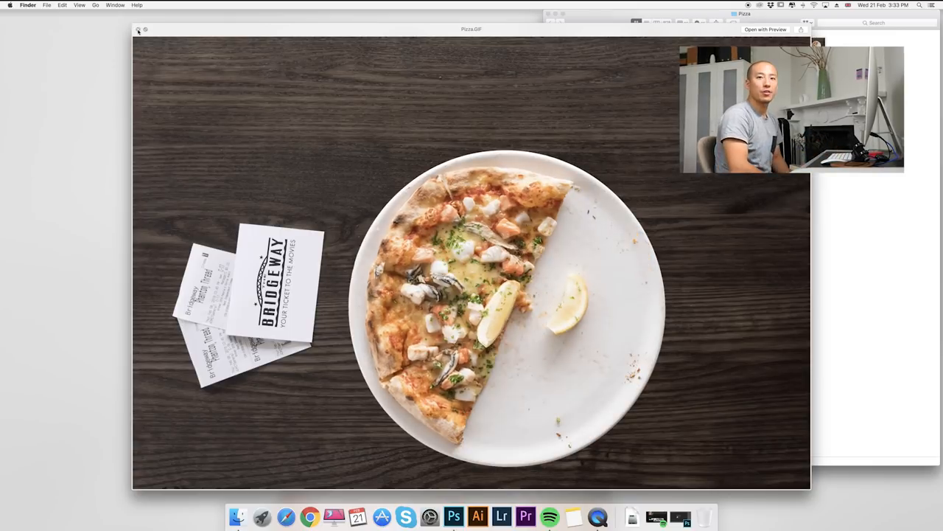
- Close the Quick Look preview of Pizza.GIF to return to the Pizza folder
left_click(137, 30)
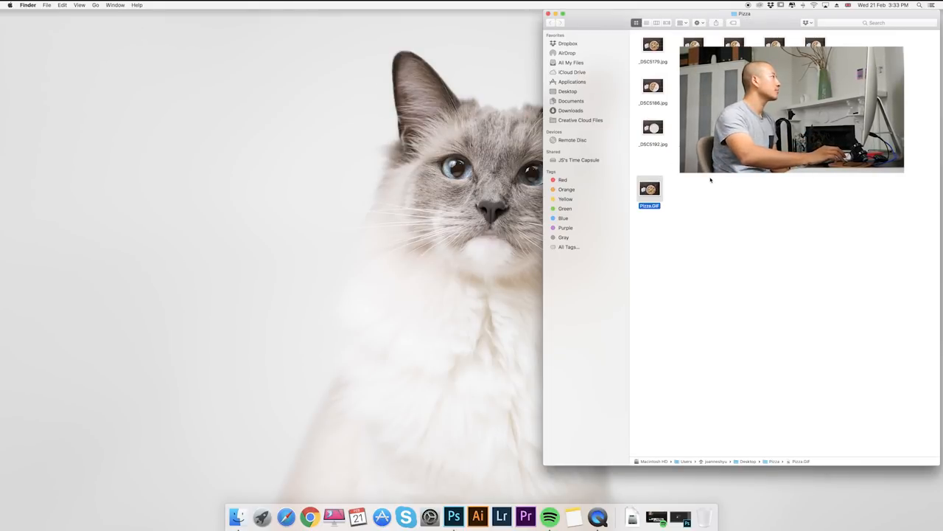